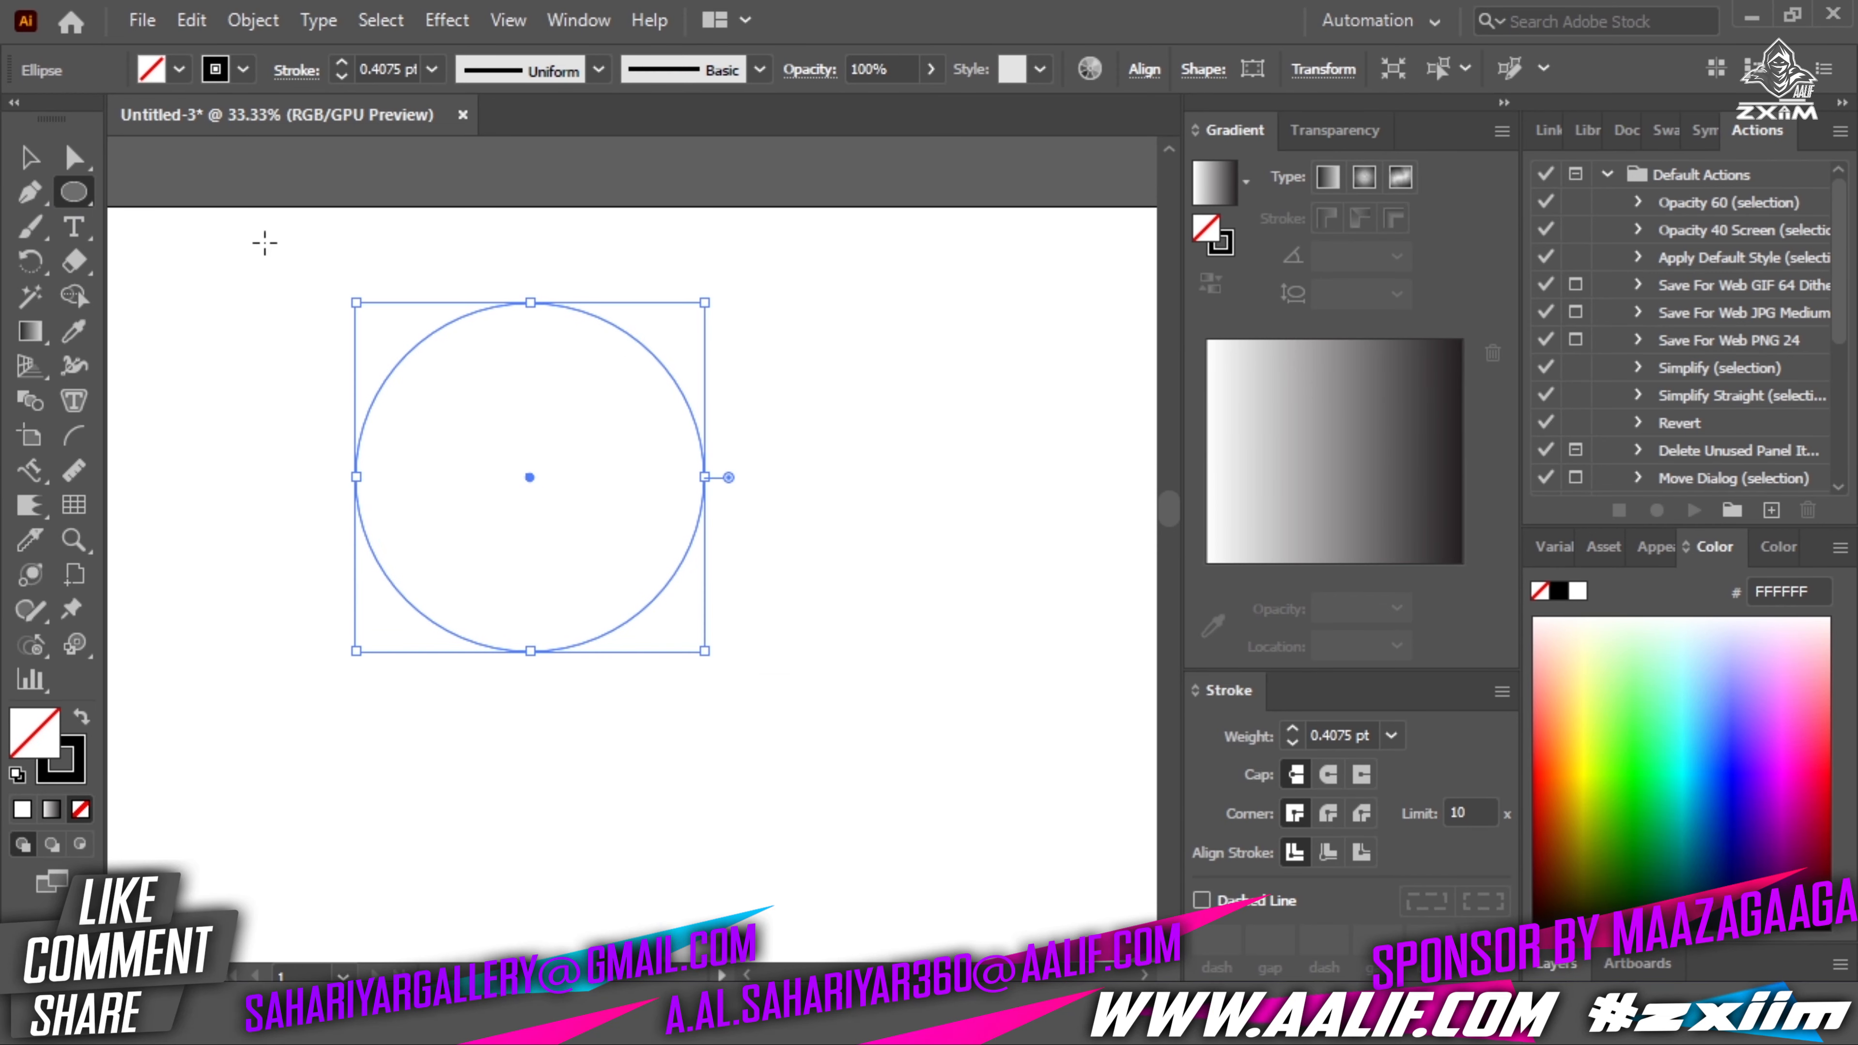
Draw a circle with the Ellipse tool and add a smaller concentric circle inside it.
click(190, 21)
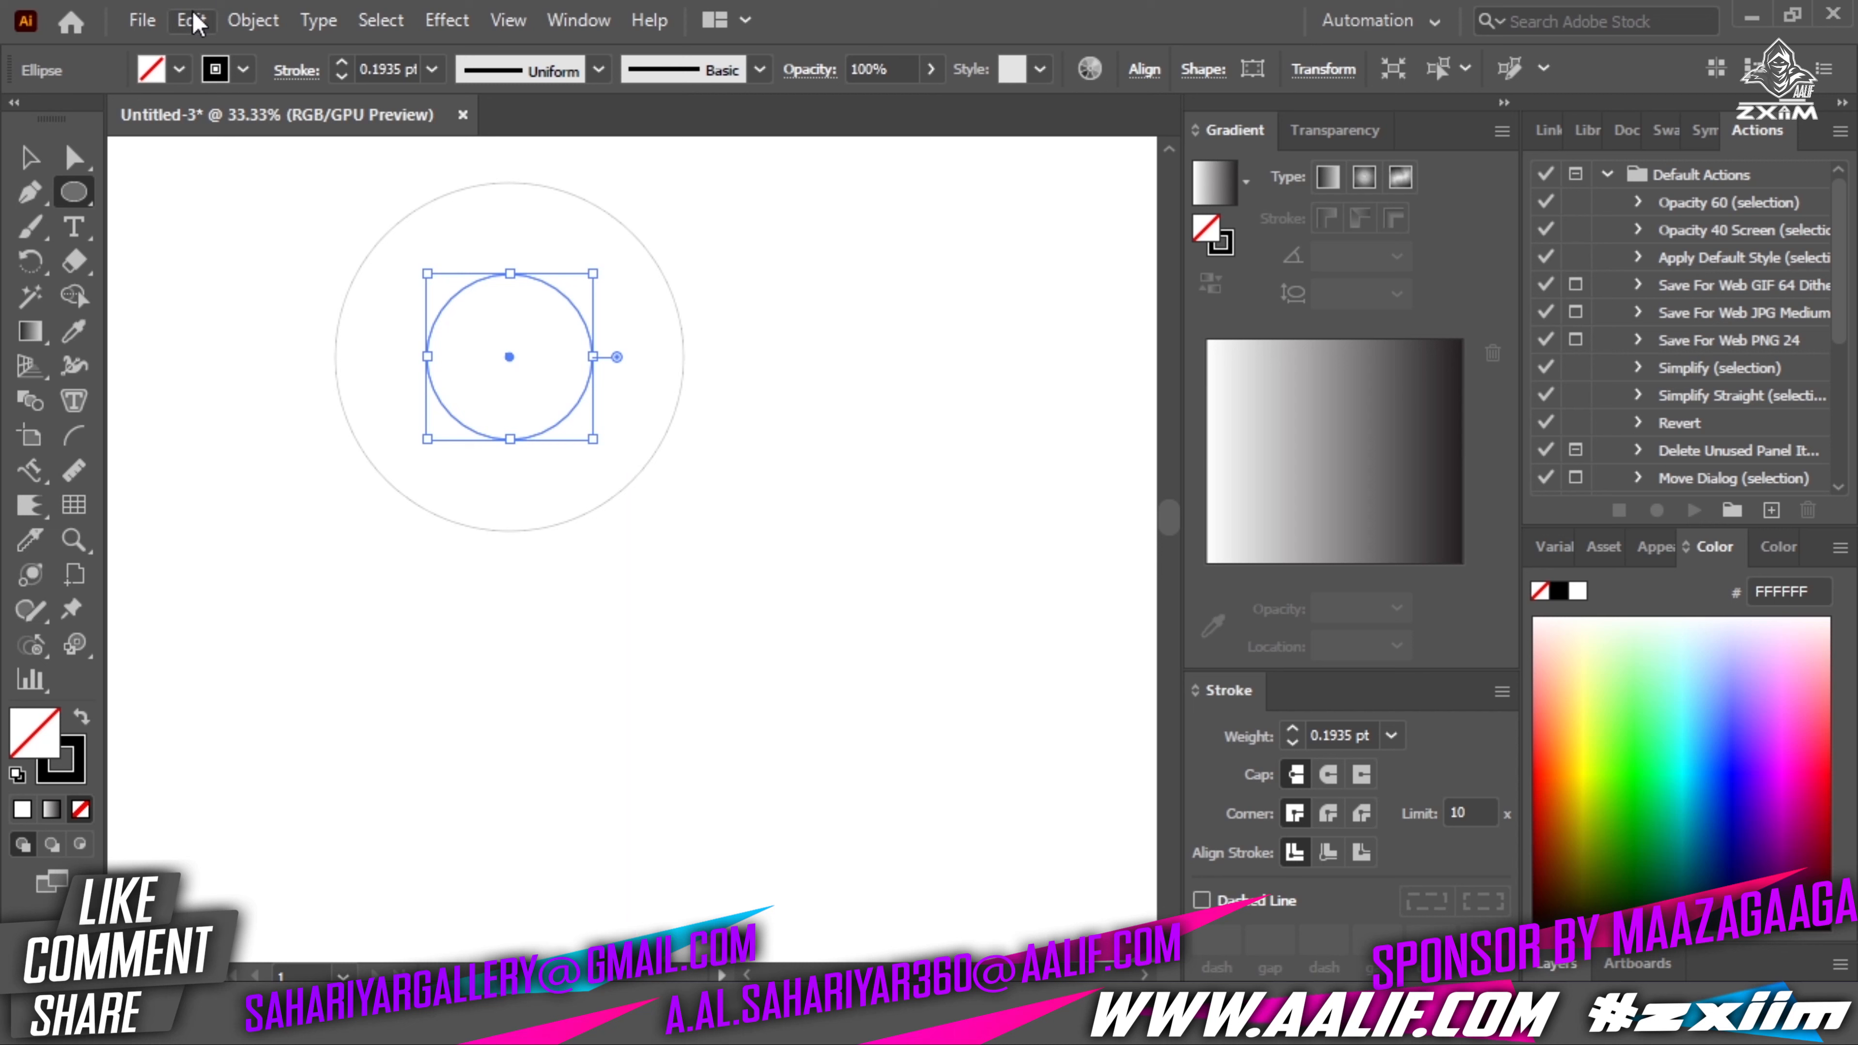
mouse_move(598, 270)
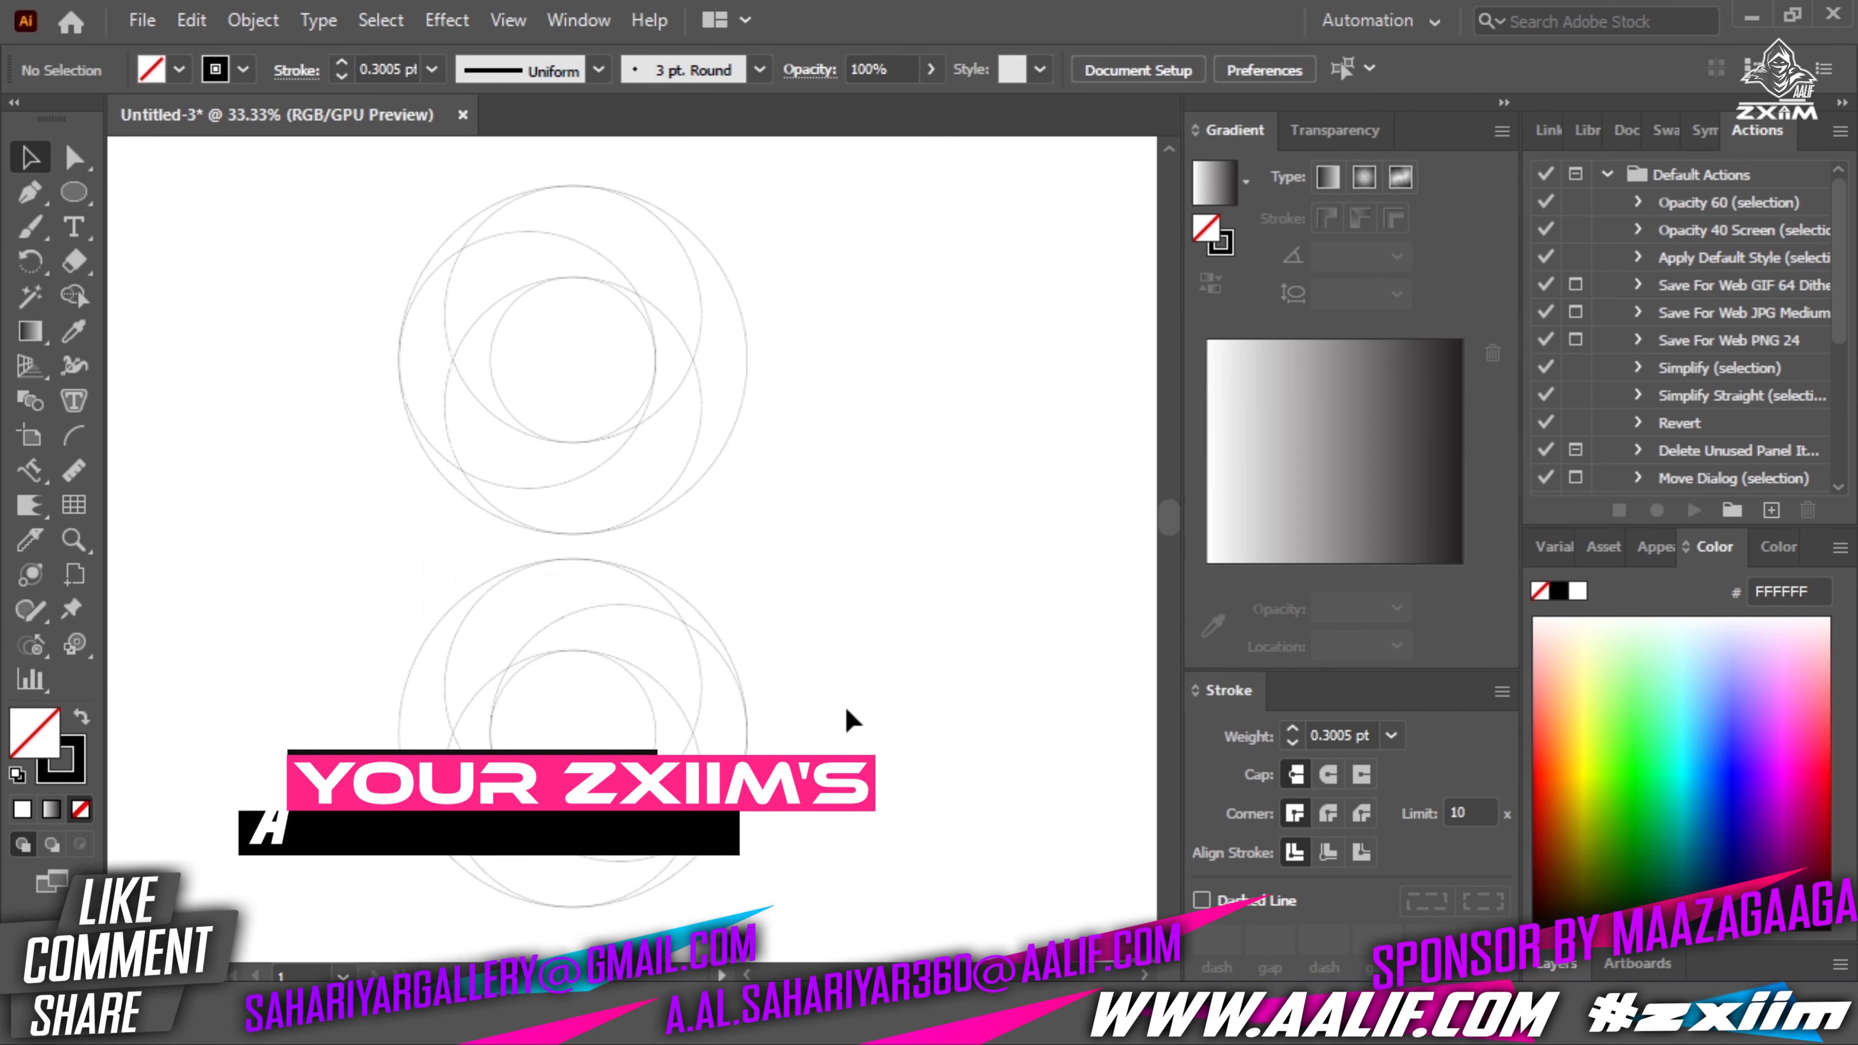
Select the lower circle cluster and start merging a crescent region with Shape Builder.
click(615, 585)
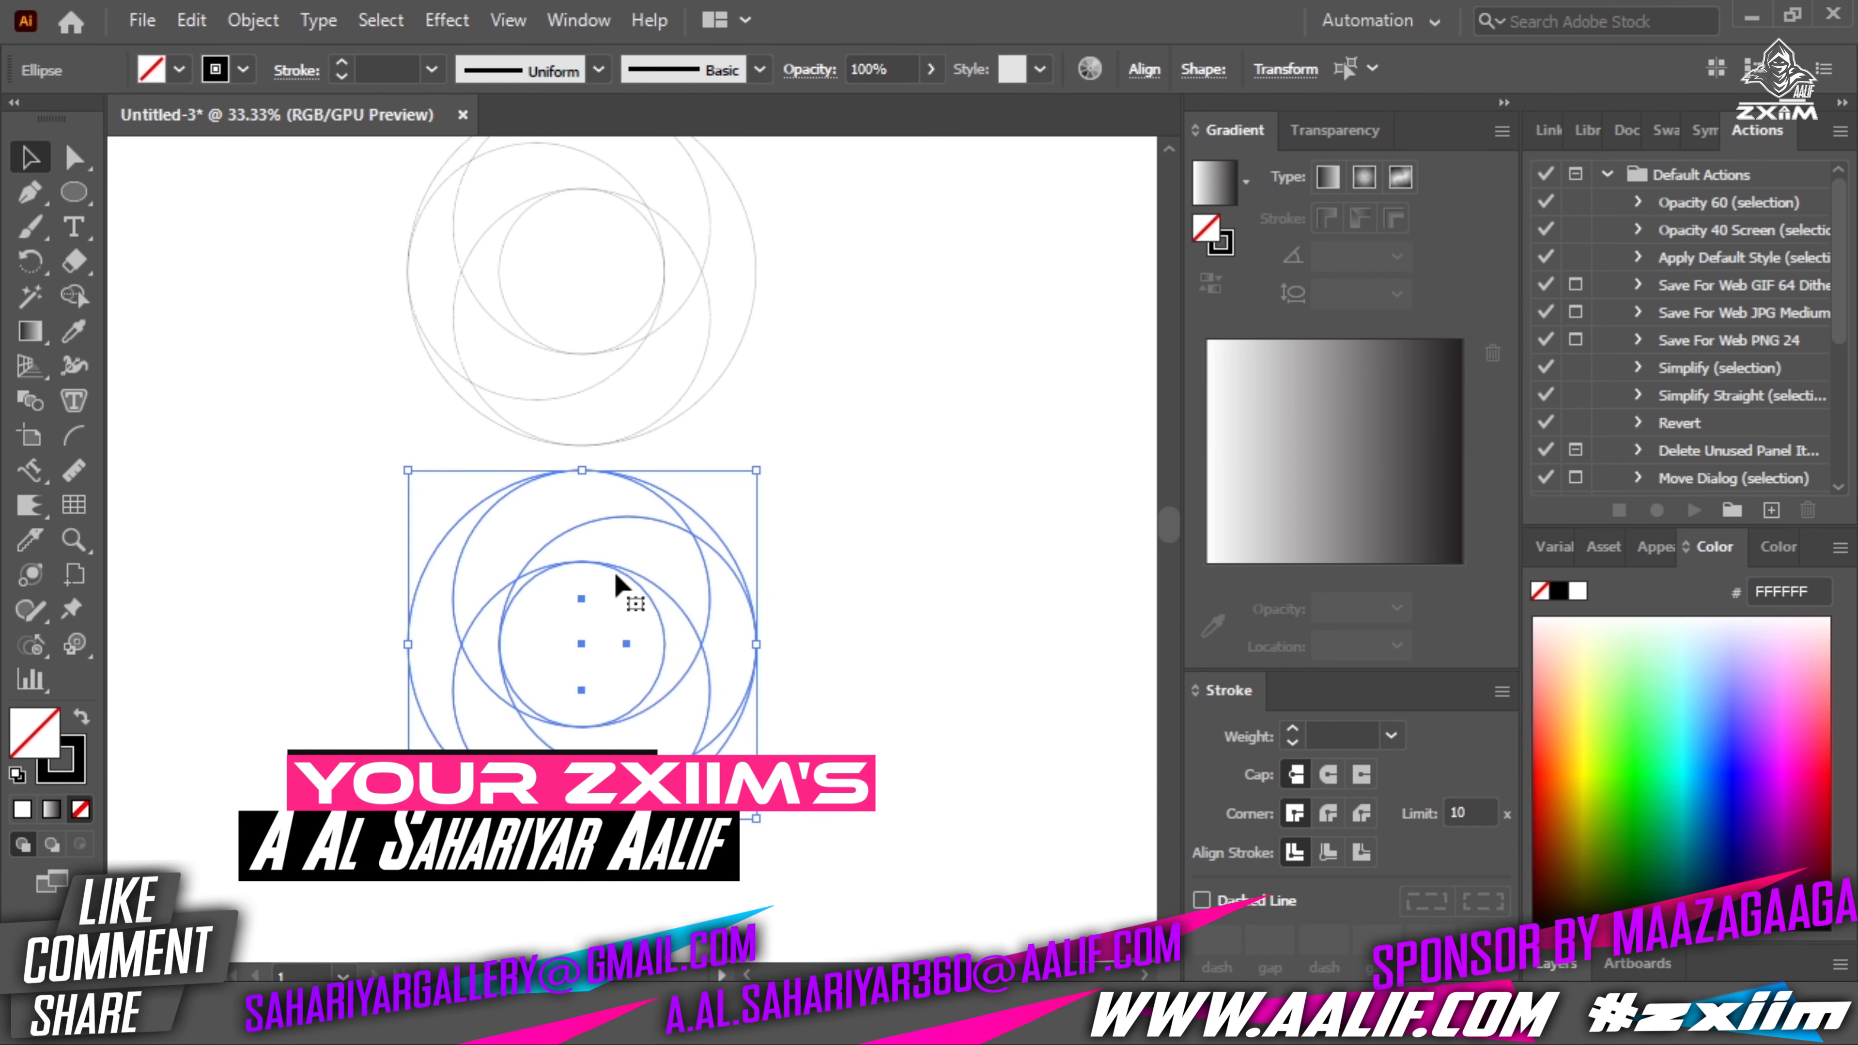
click(847, 859)
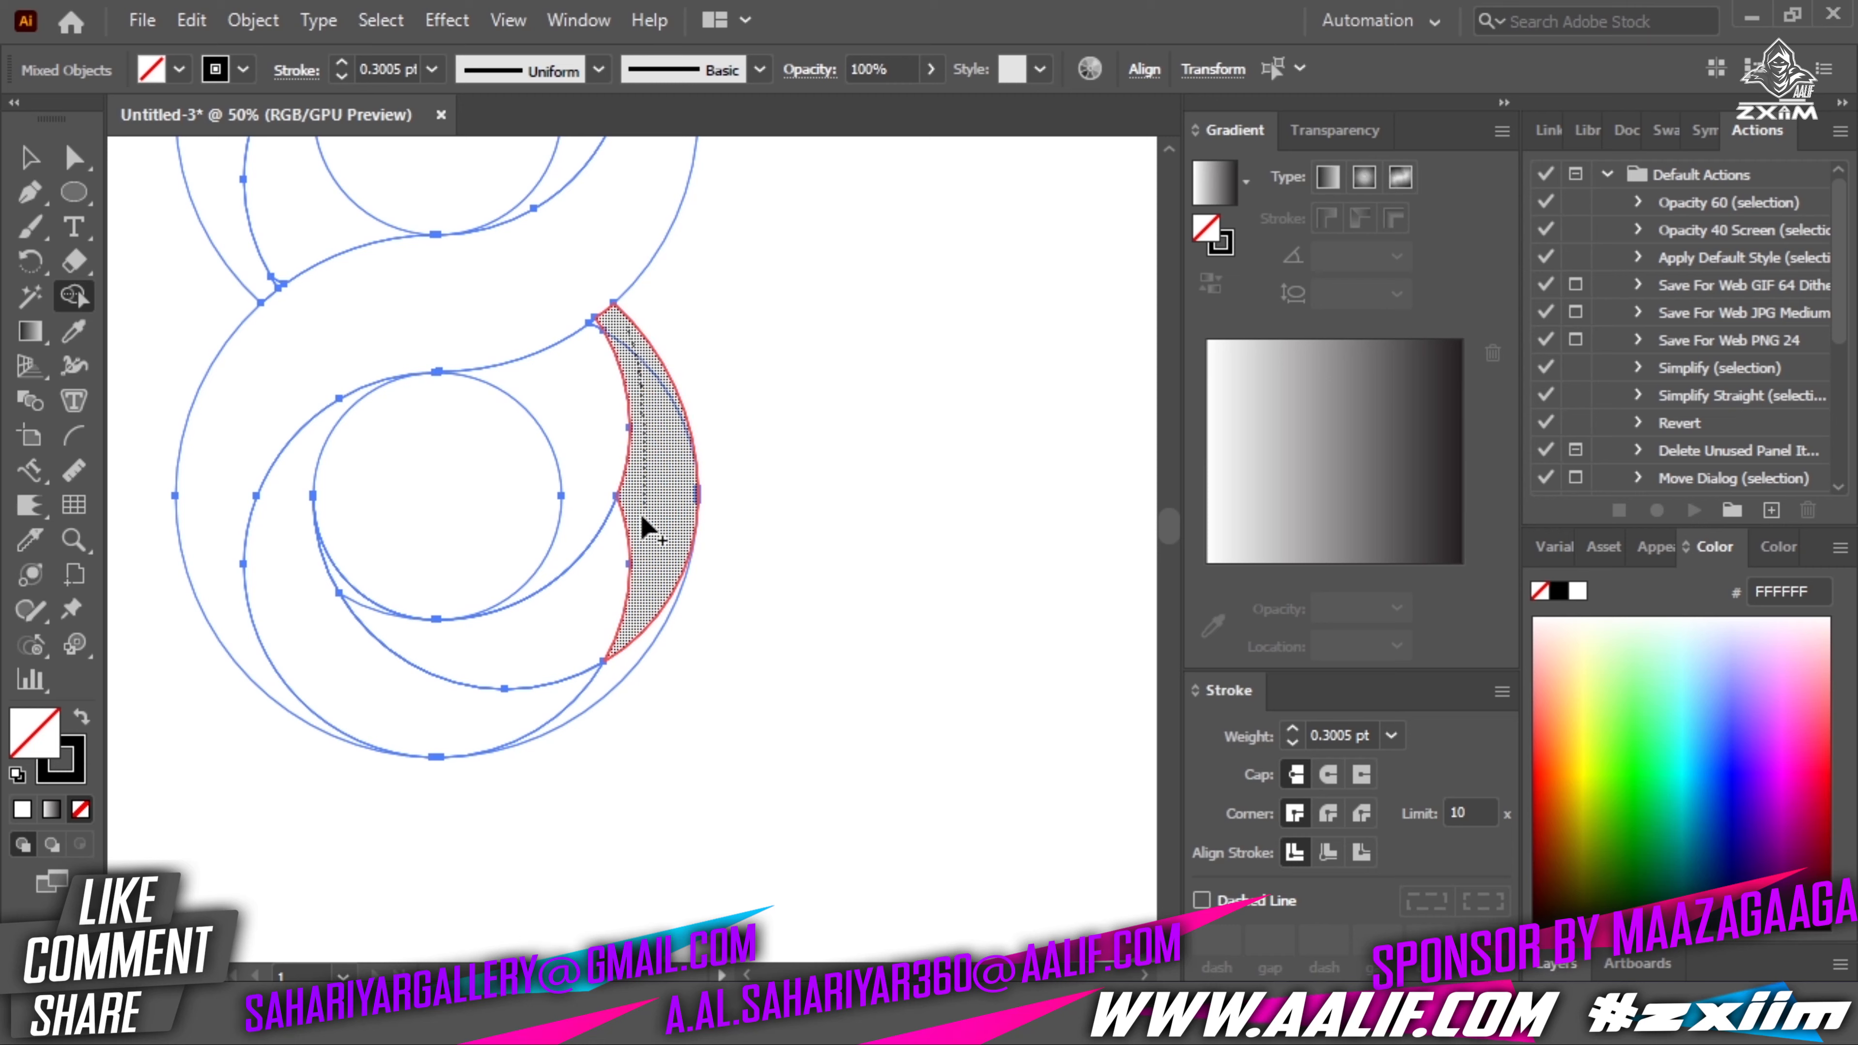
Merge the upper-left crescent into one shape filled with a white-to-black linear gradient.
click(817, 823)
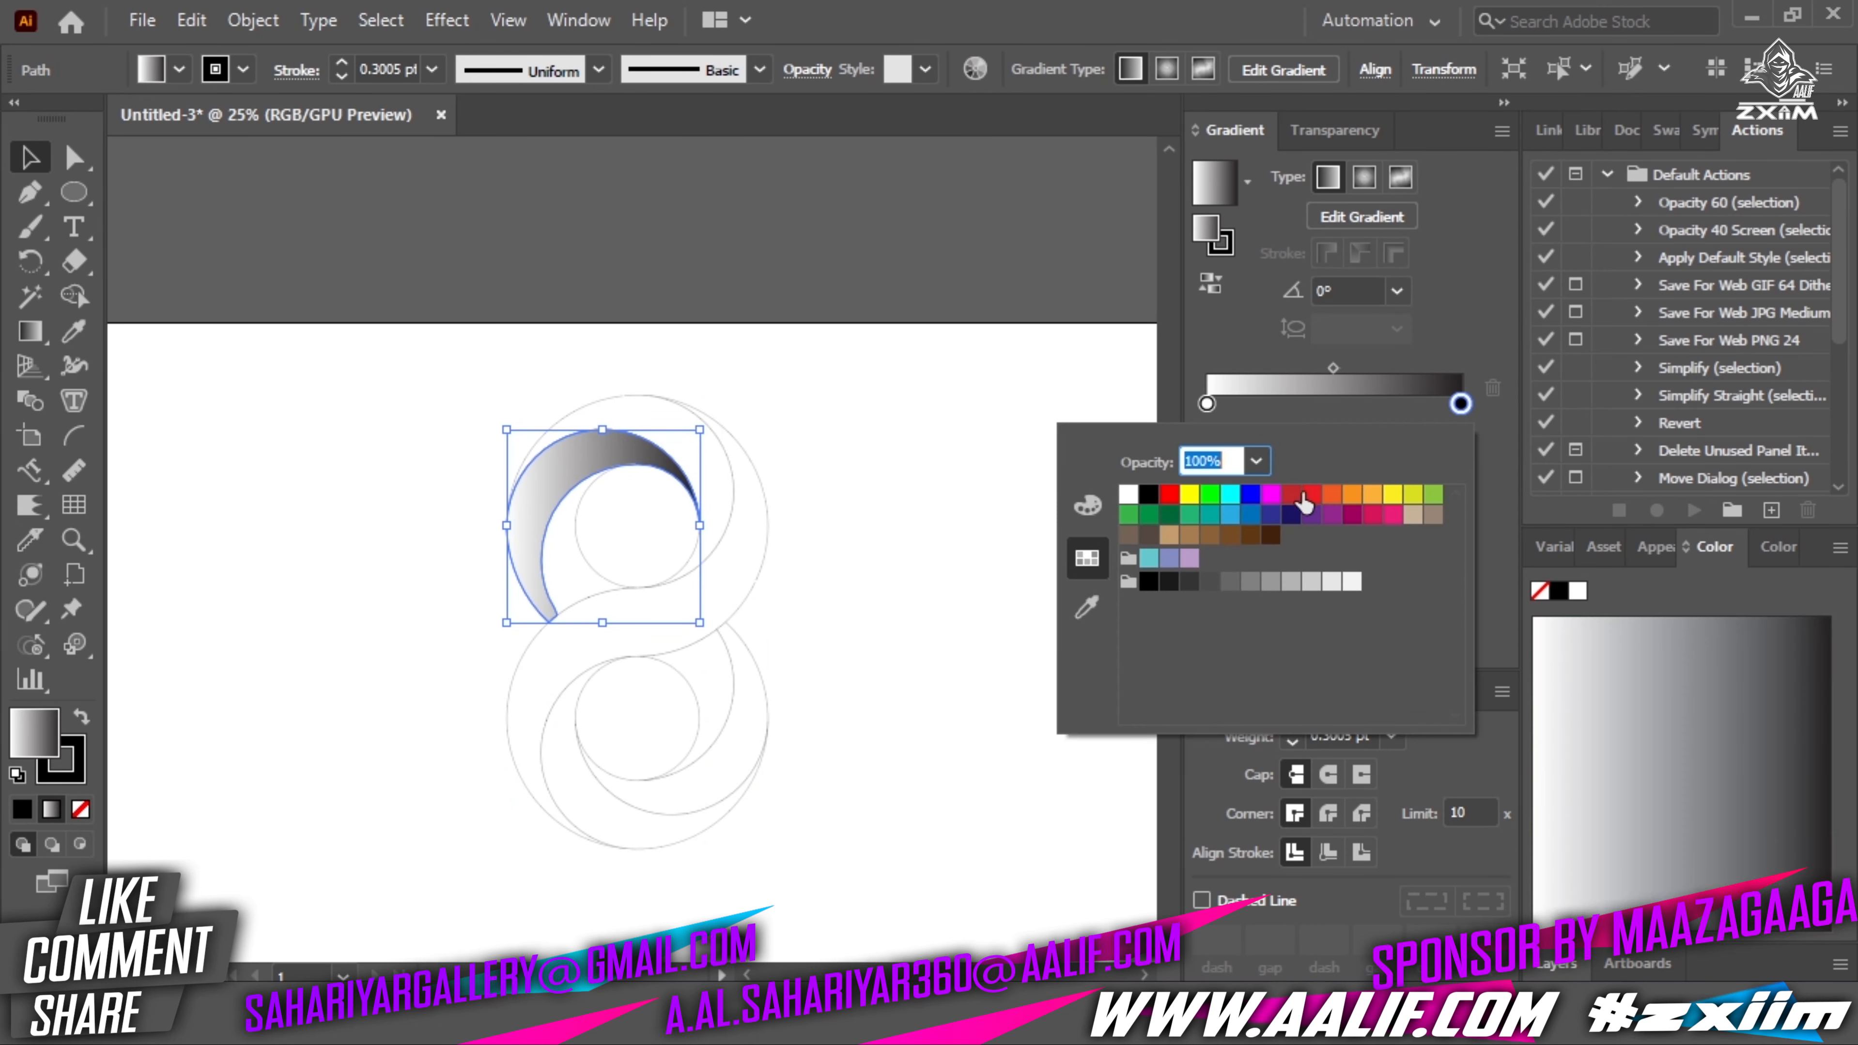
Set the gradient stops to blue shades and apply them to each crescent with the Eyedropper.
click(1227, 513)
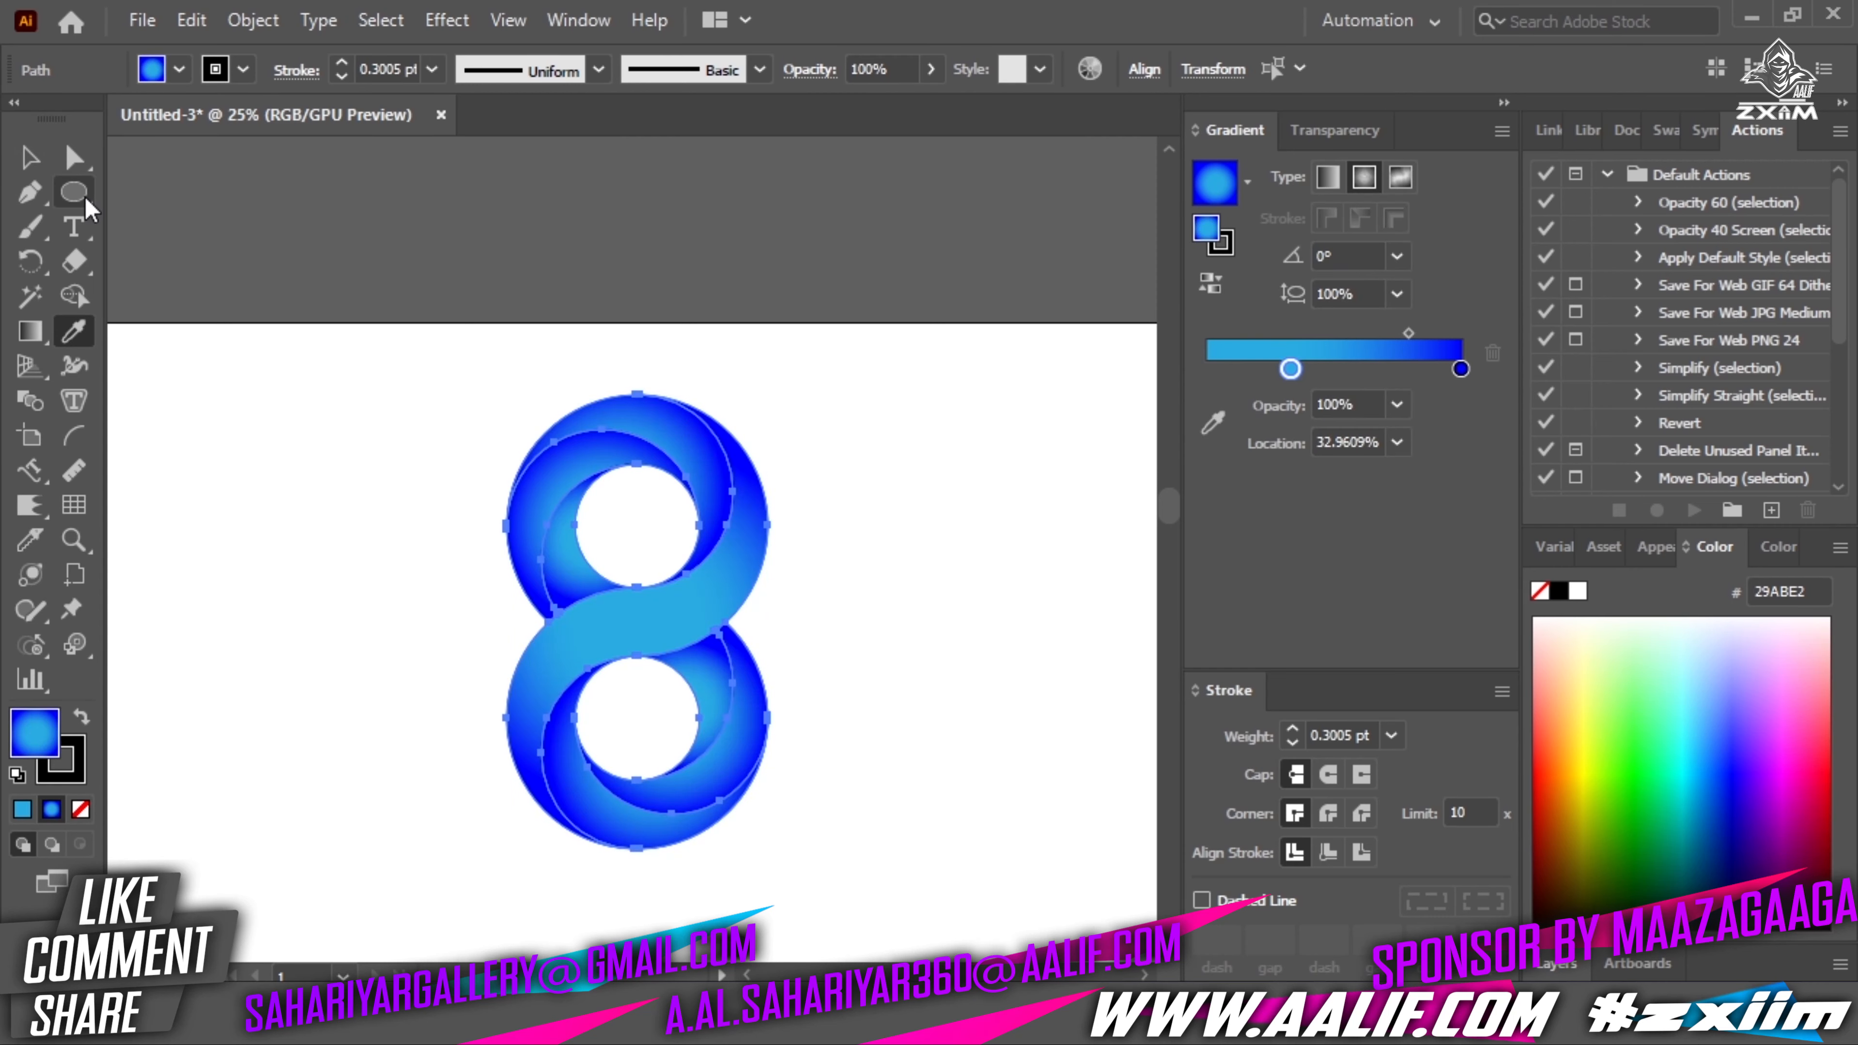
click(28, 156)
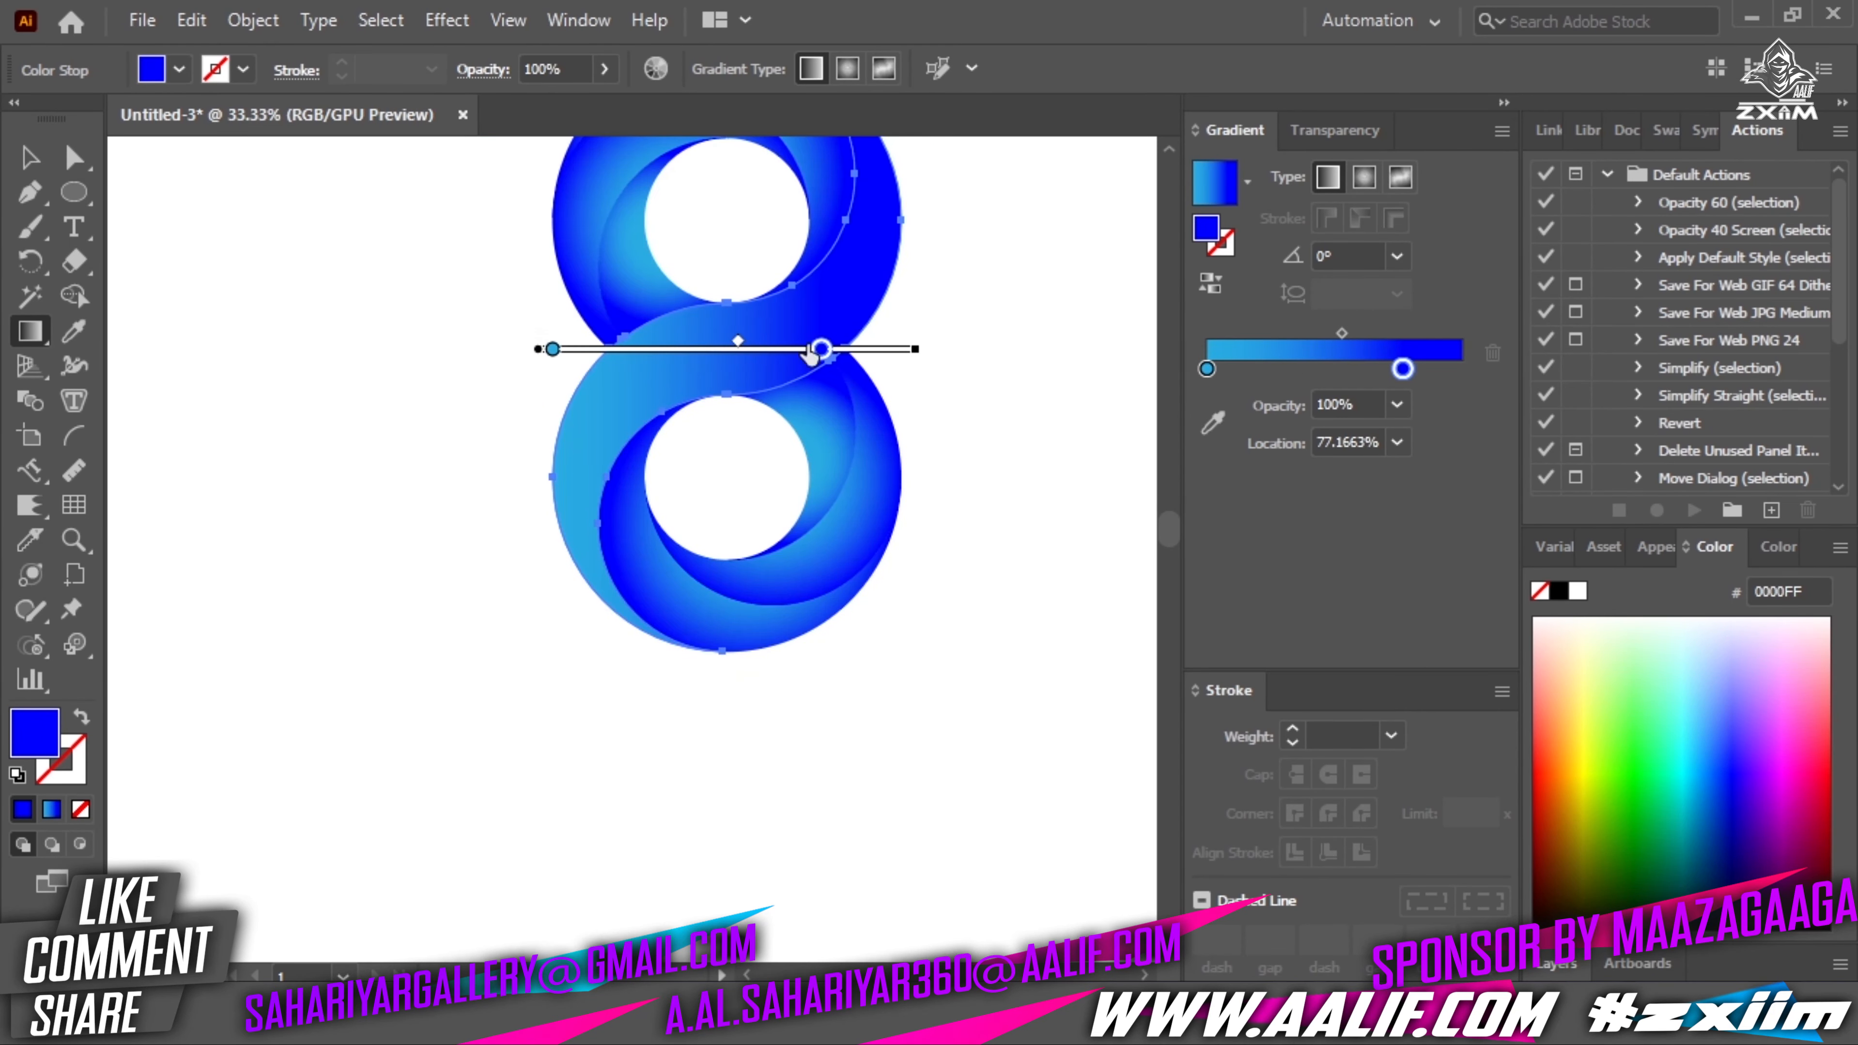
Switch the central crossing segment's blue gradient to Radial and adjust its annotator.
click(1399, 177)
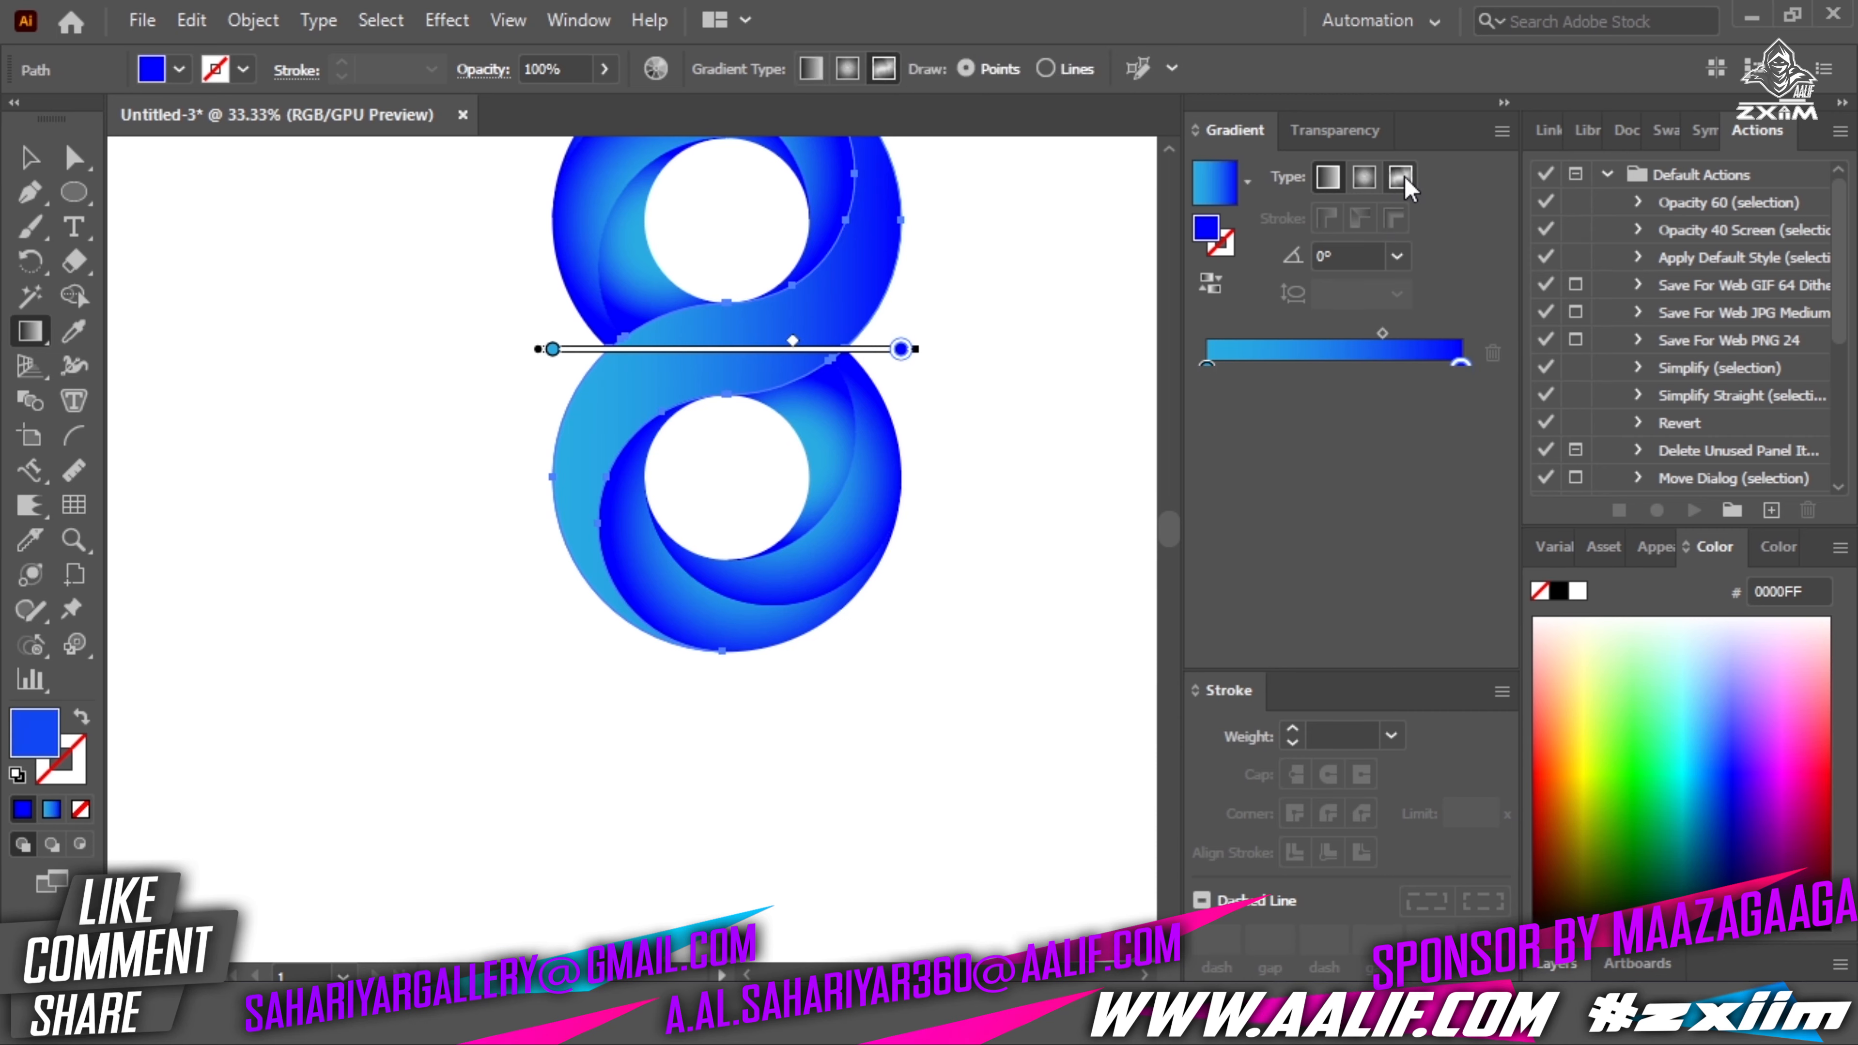
click(1363, 176)
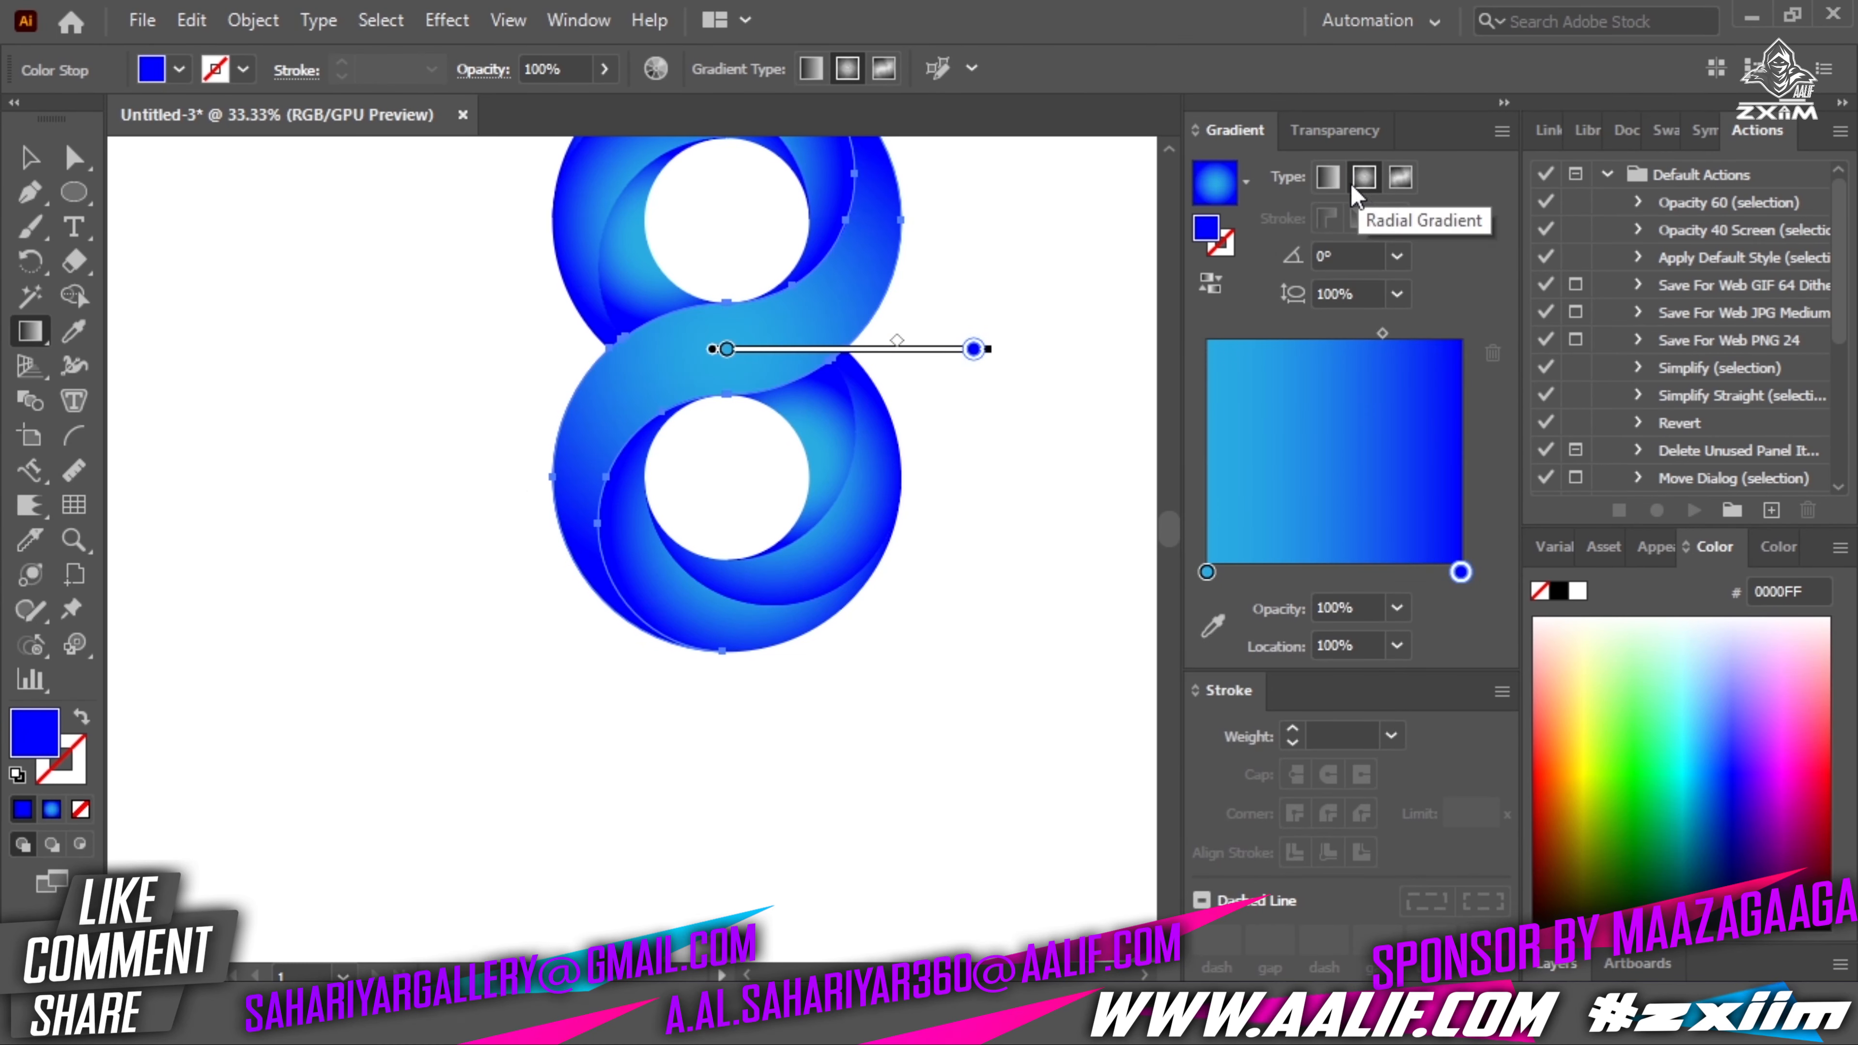
click(1362, 178)
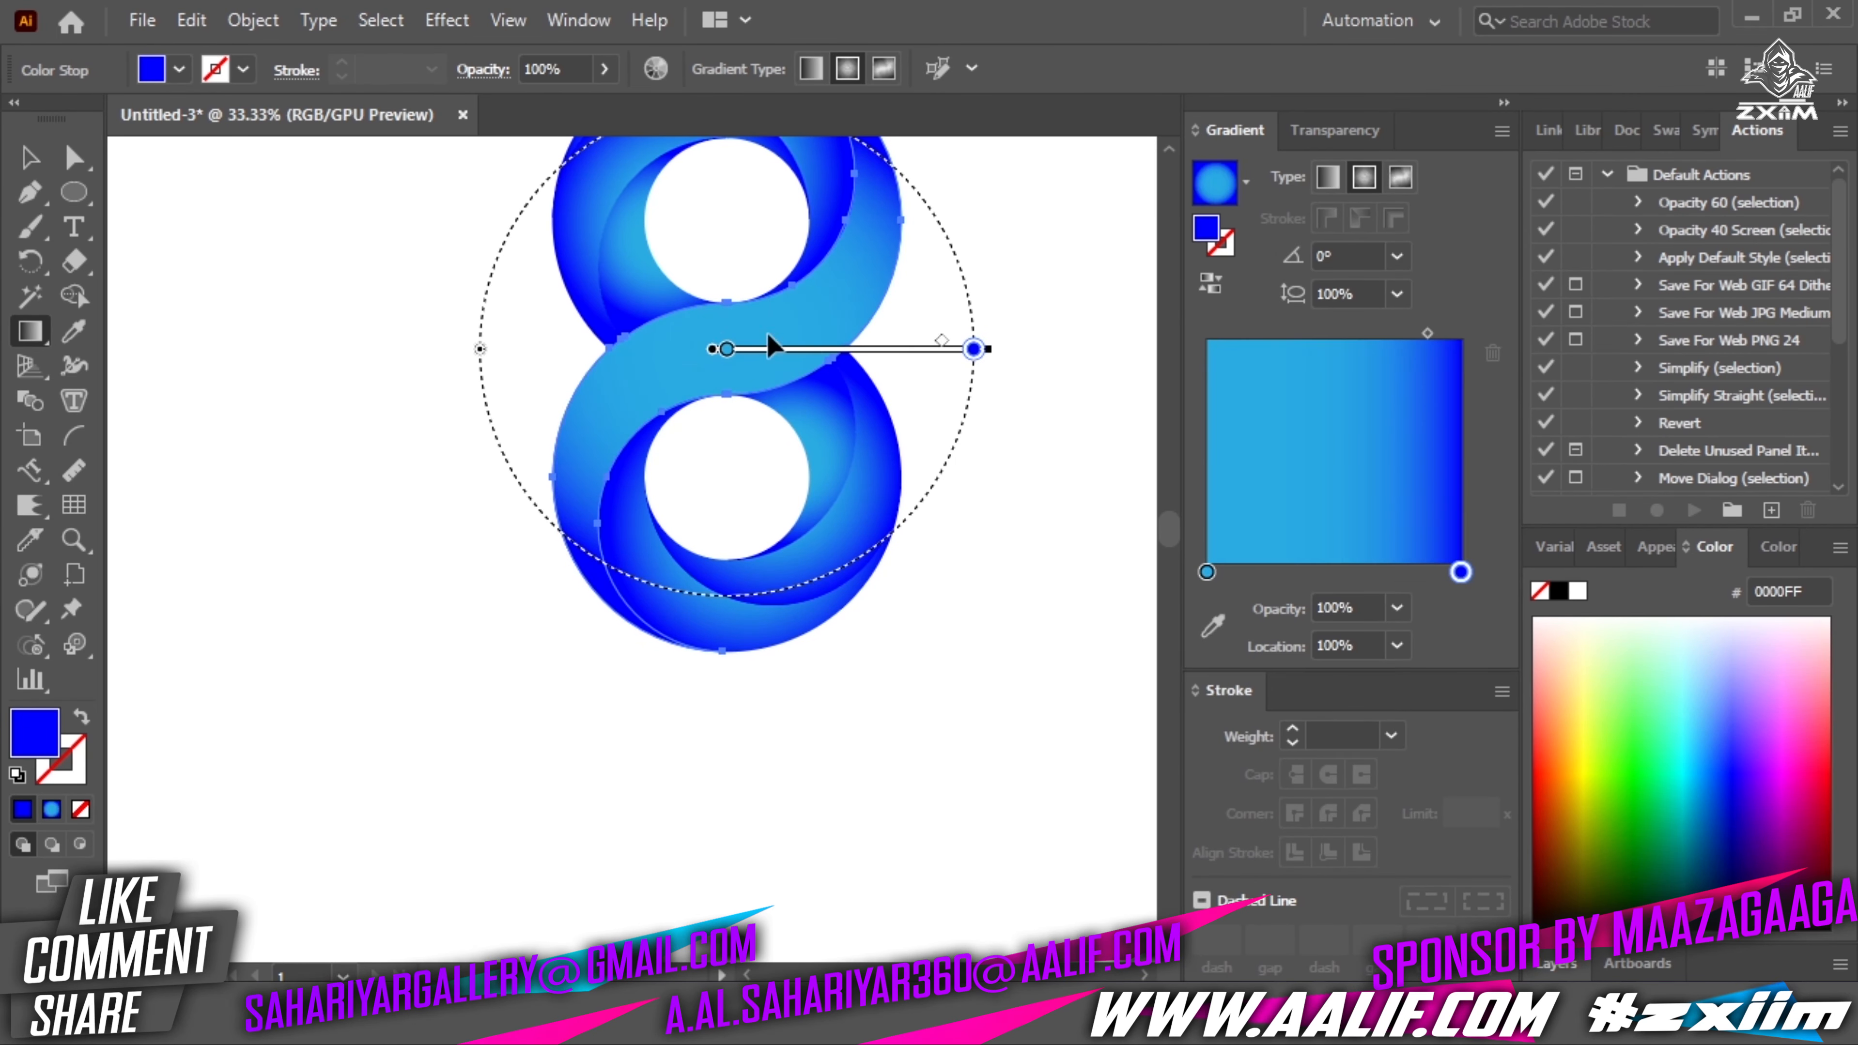